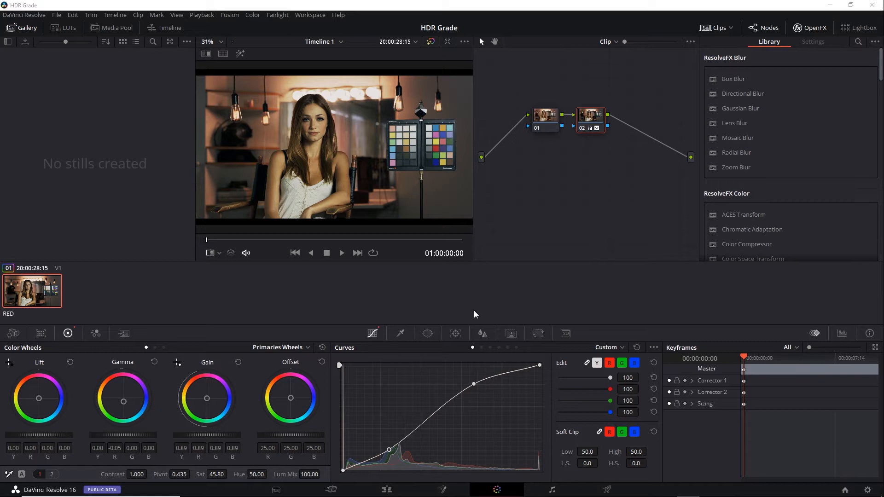
mouse_move(608, 151)
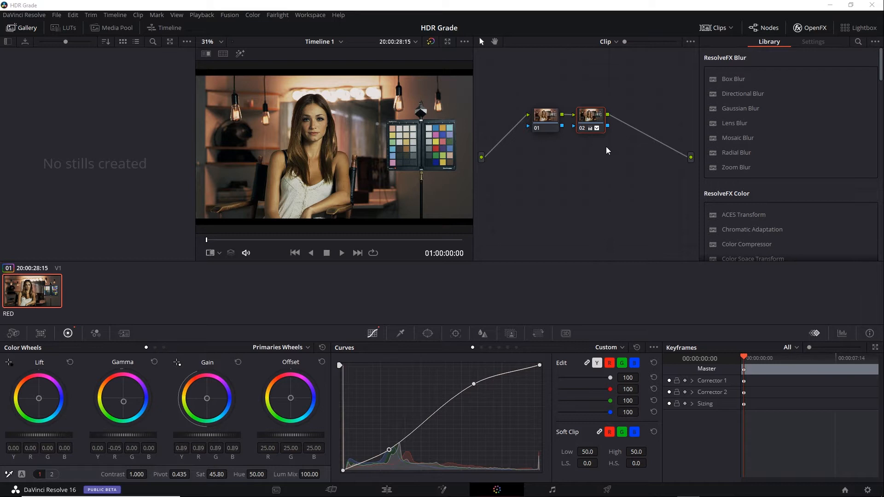
mouse_move(482, 34)
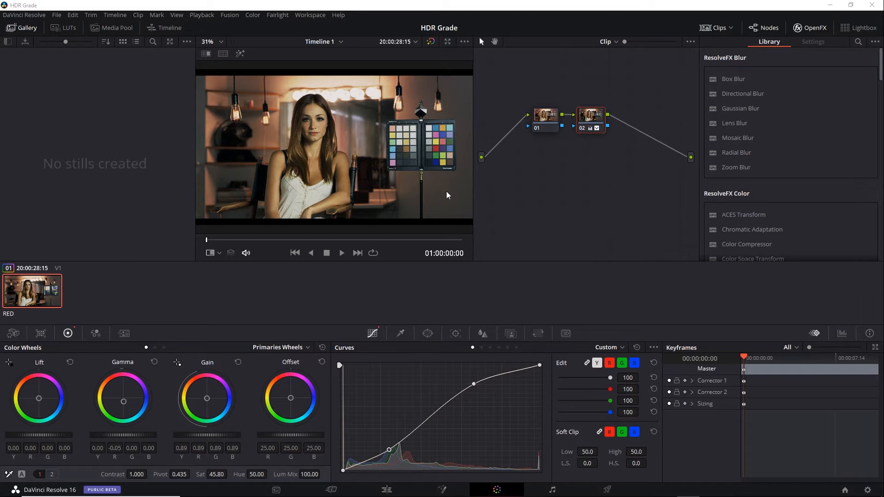
Grab a still of the current two-node grade from the viewer into the Gallery
right_click(447, 195)
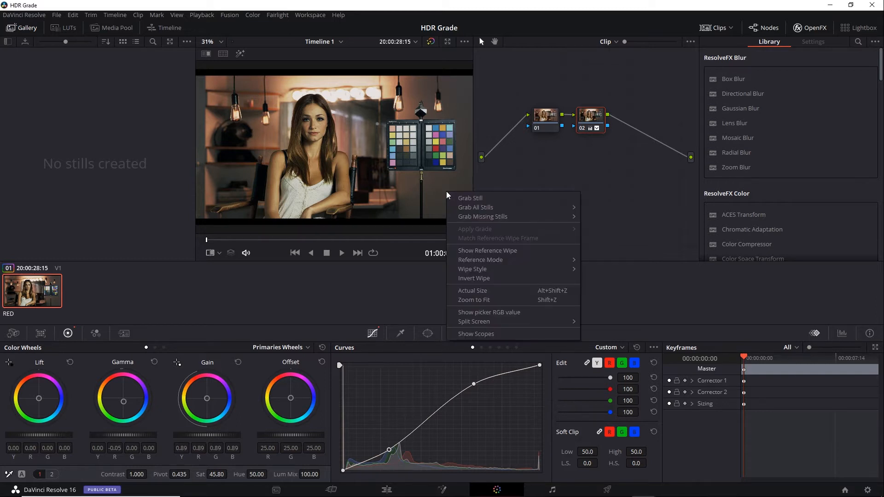
mouse_move(505, 201)
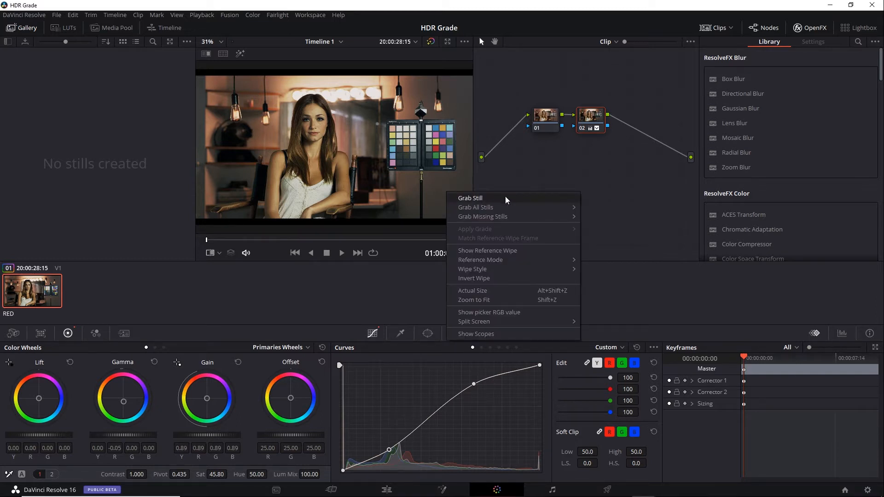
left_click(470, 198)
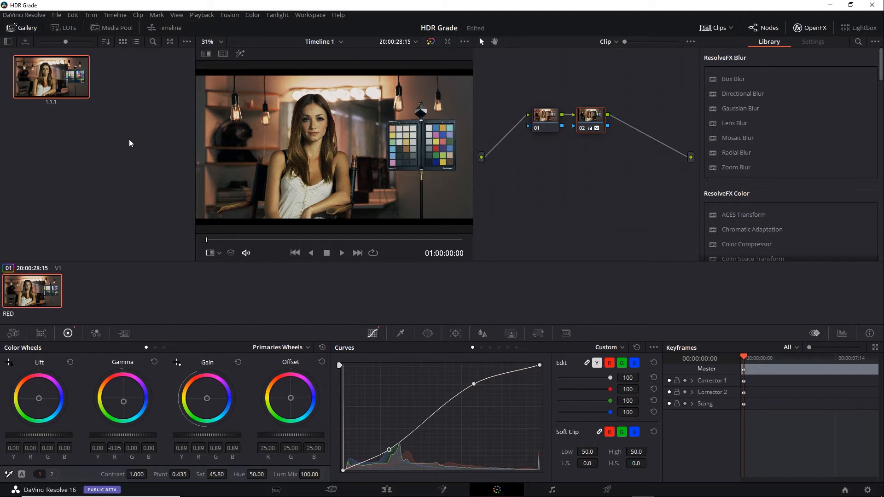
Duplicate Timeline 1 on the Media page and rename the copies HDR Timeline and SDR Timeline
left_click(276, 490)
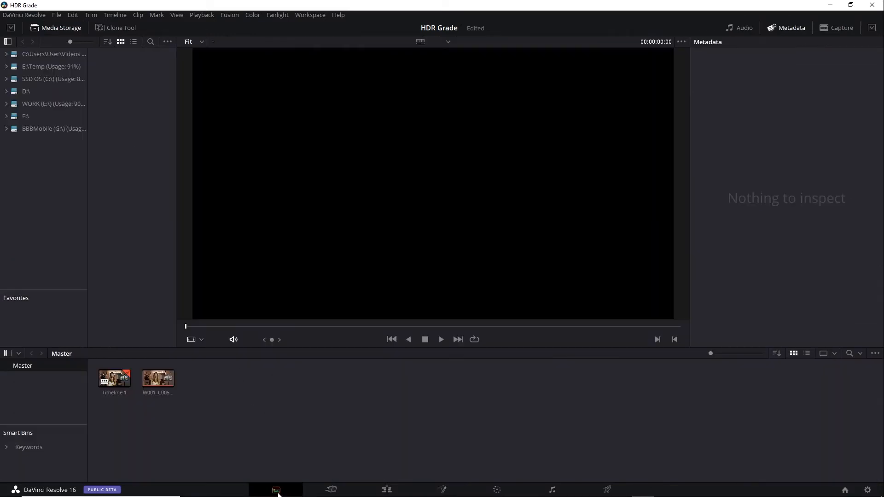
double_click(113, 377)
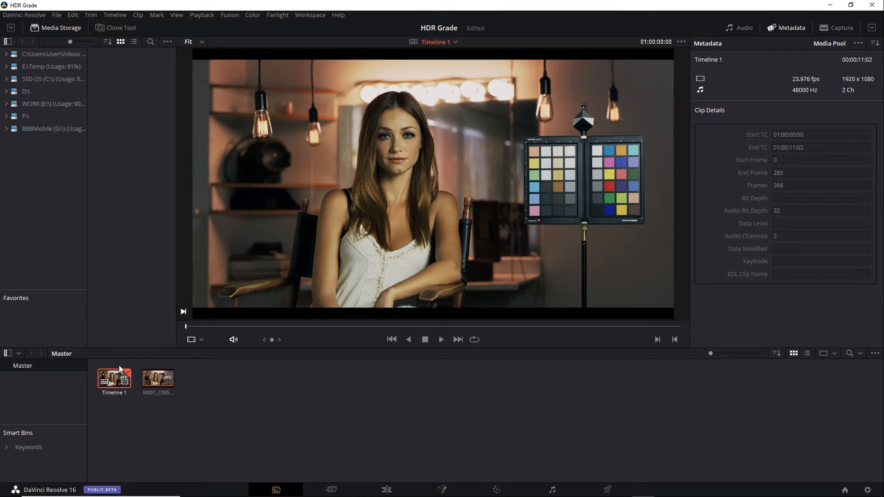
left_click(73, 15)
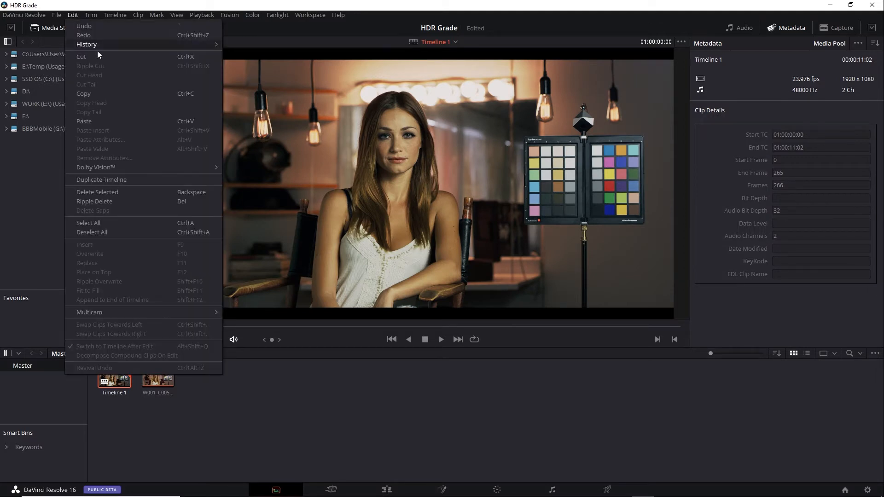
left_click(101, 179)
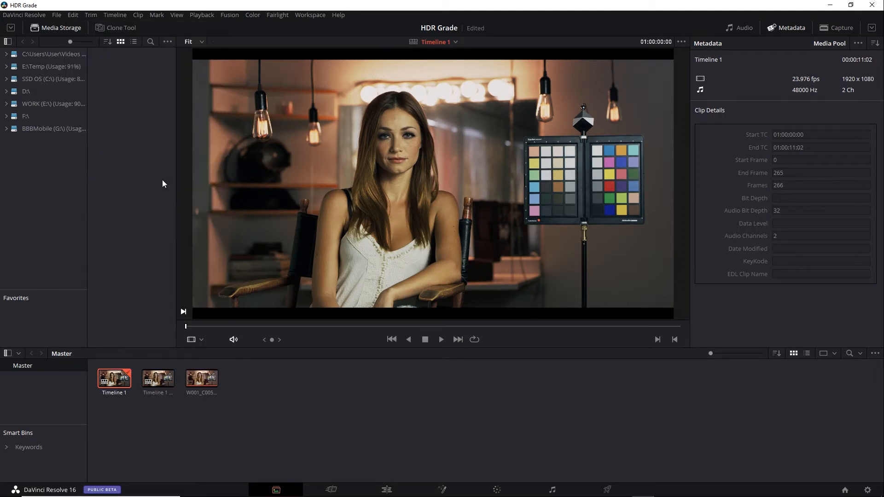
mouse_move(148, 415)
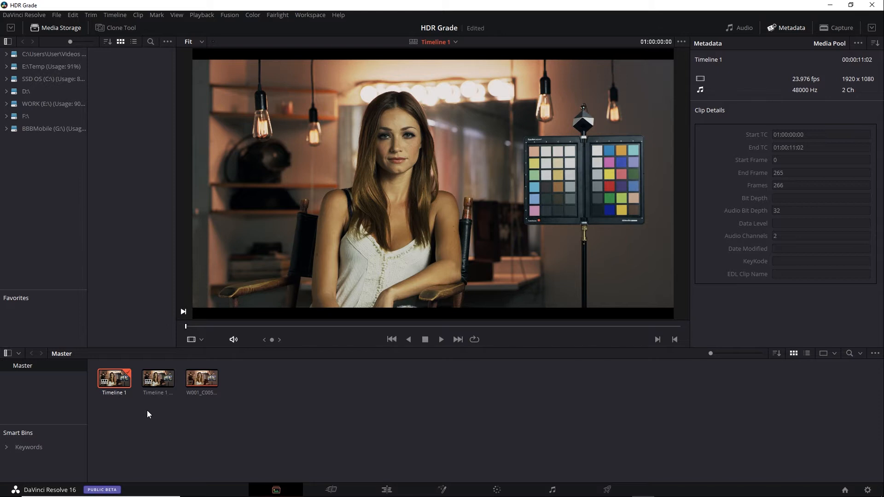
mouse_move(128, 409)
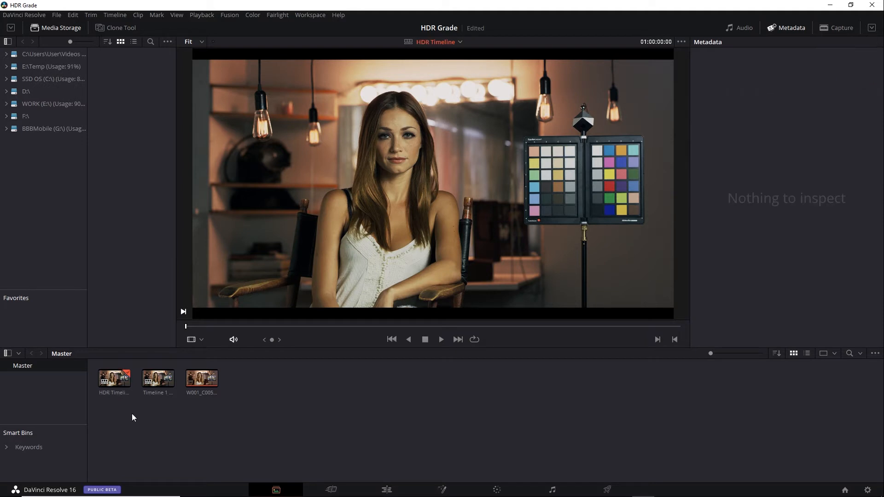
left_click(158, 377)
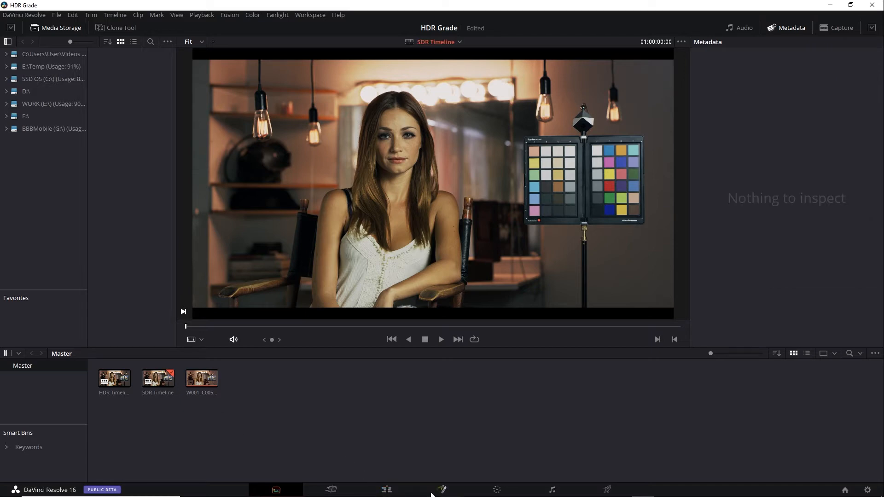
Load SDR Timeline on the Color page from the viewer's timeline dropdown
left_click(496, 489)
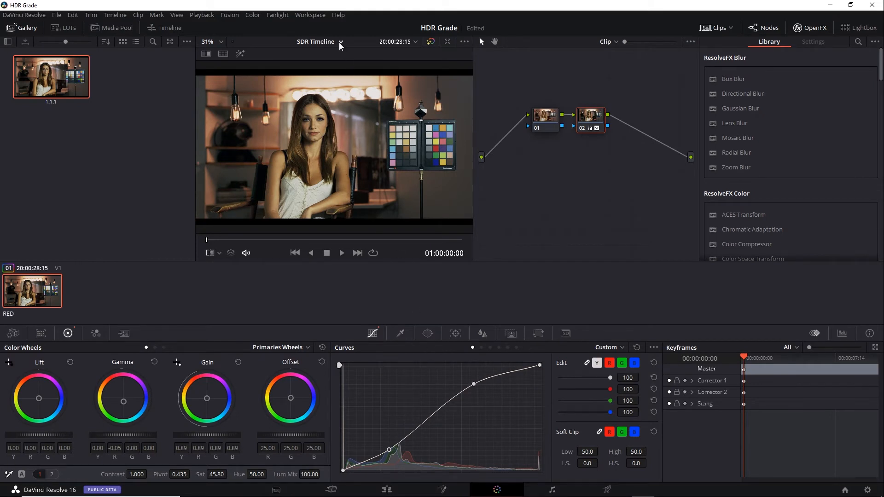
left_click(319, 41)
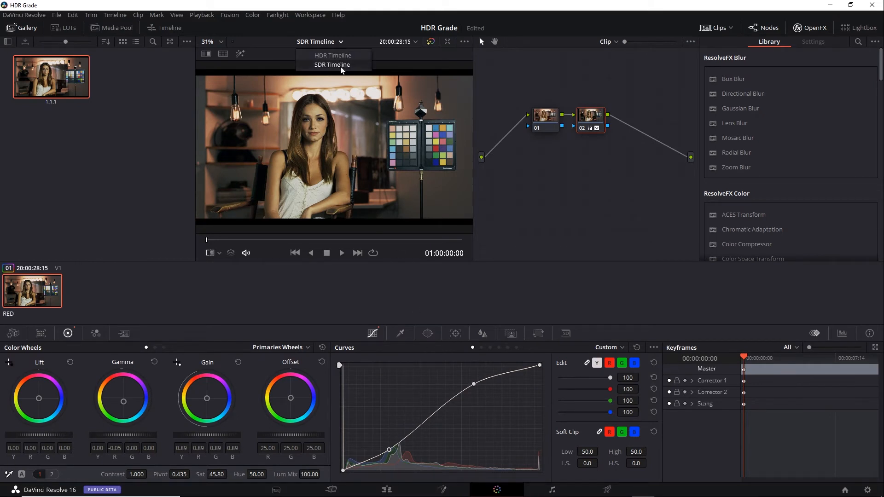
left_click(332, 64)
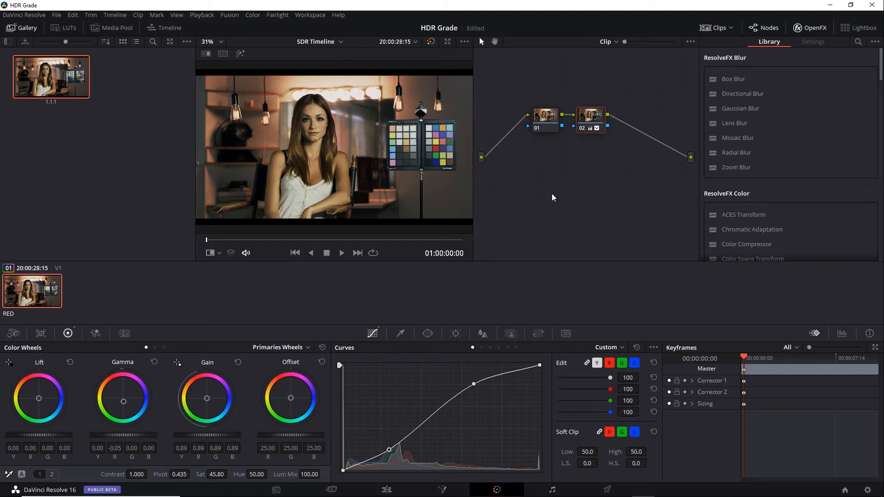
mouse_move(823, 404)
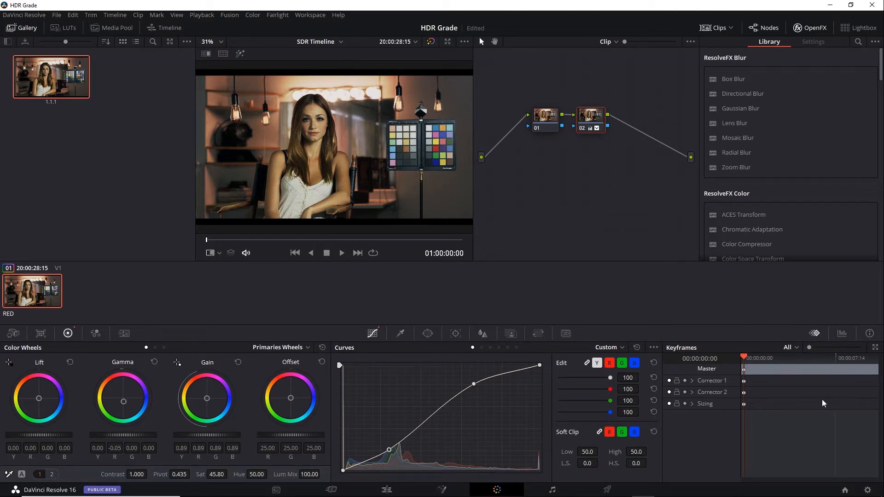
Inspect Color Management's Timeline Color Space options, currently Rec.2100 ST2084
left_click(867, 489)
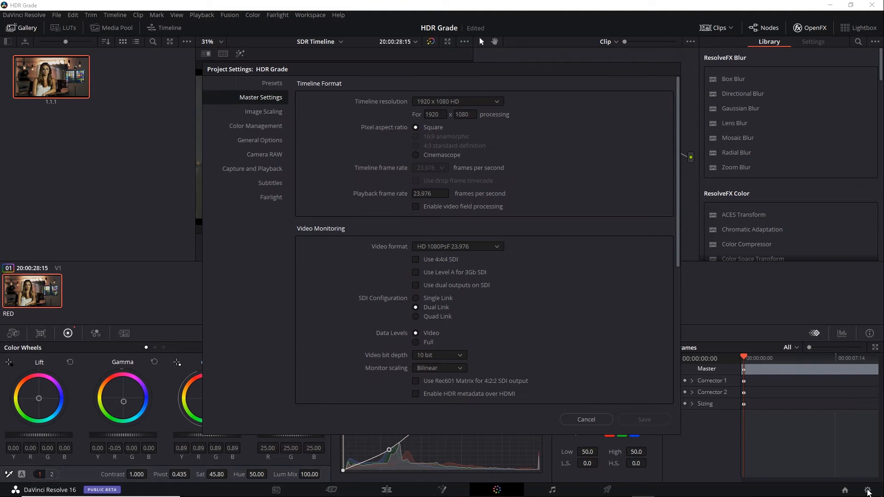
left_click(255, 126)
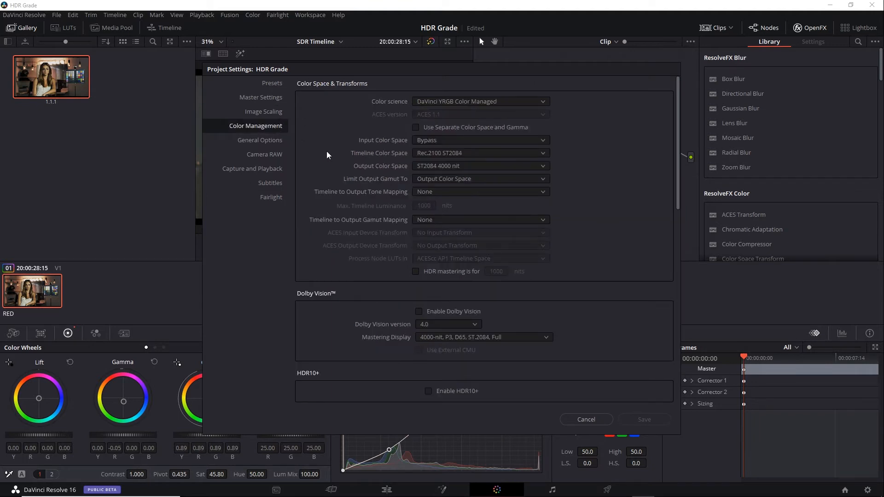
mouse_move(586, 168)
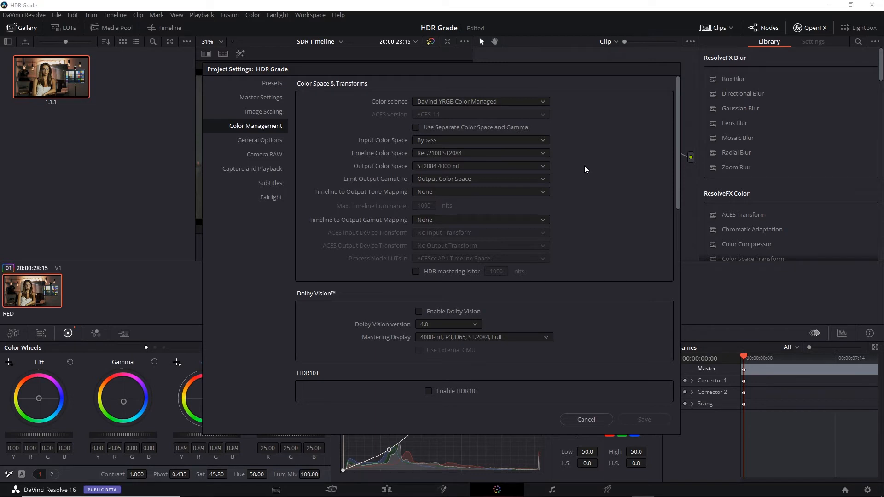
mouse_move(581, 166)
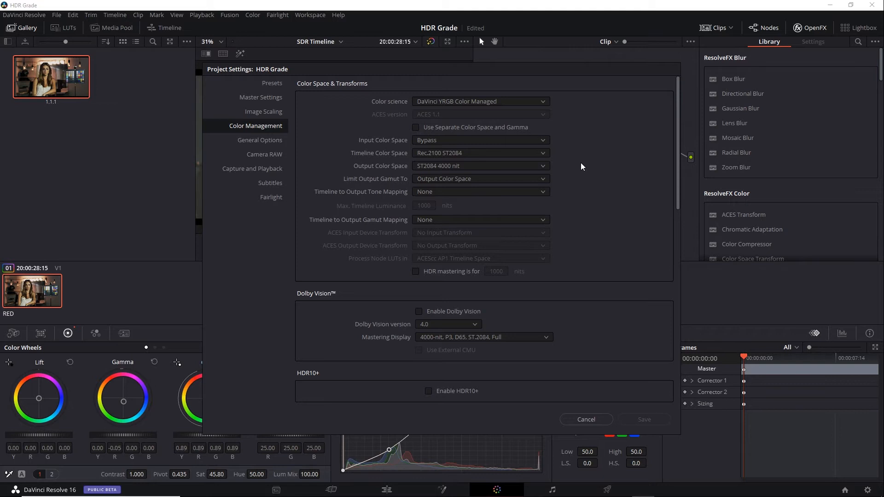
mouse_move(543, 156)
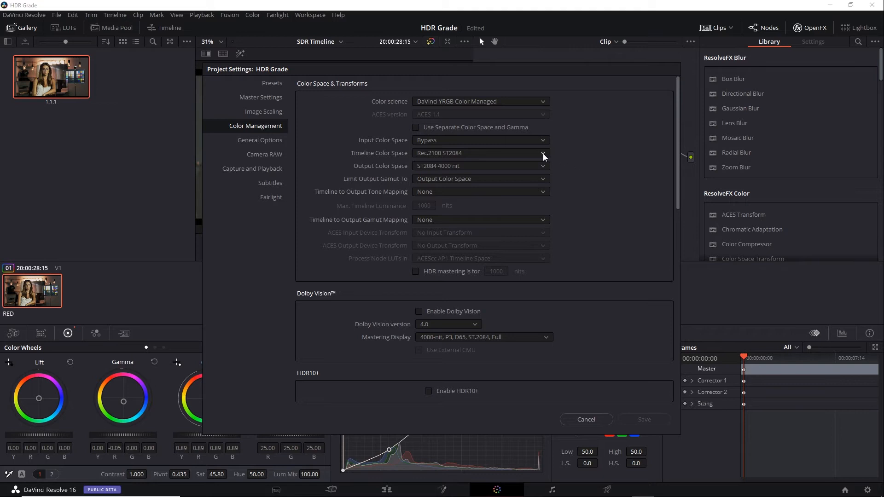
left_click(541, 152)
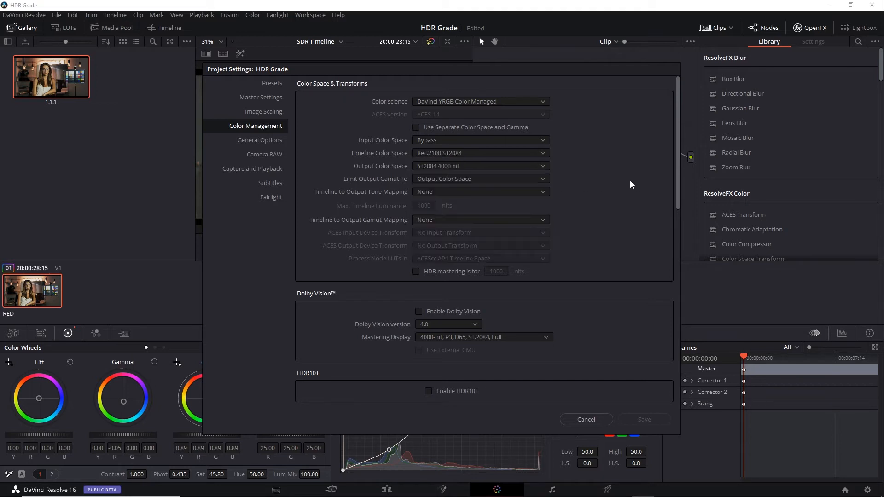
mouse_move(558, 158)
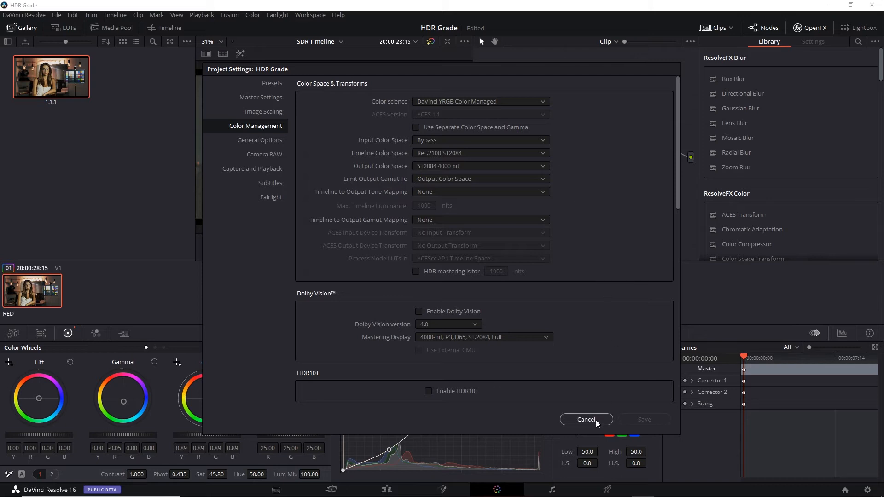
Close Project Settings unchanged and apply a LUT to node 03 to convert the HDR image
left_click(585, 420)
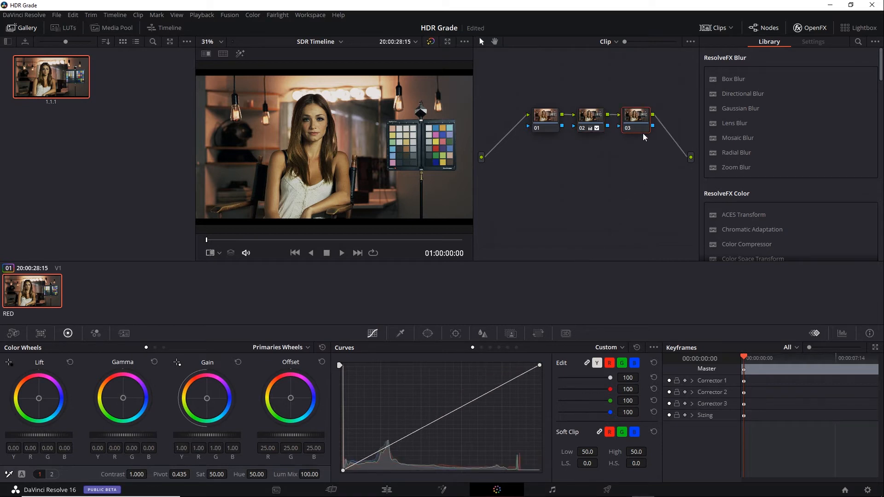
right_click(635, 115)
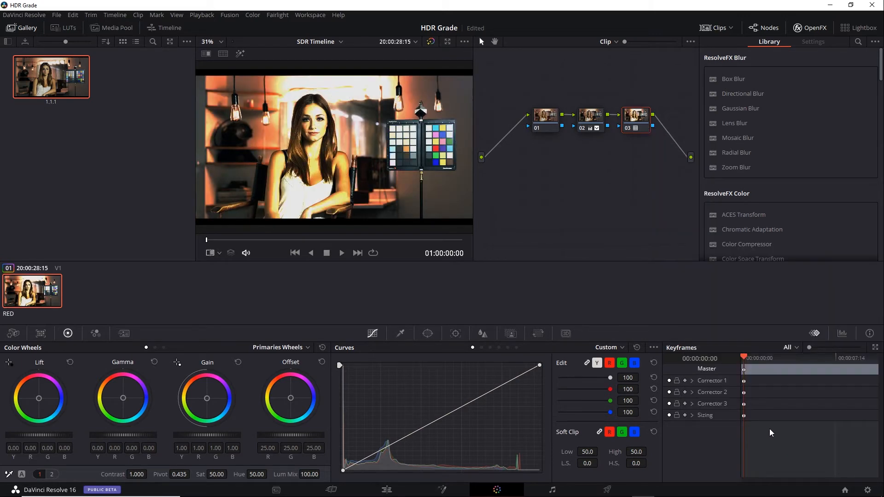
mouse_move(633, 165)
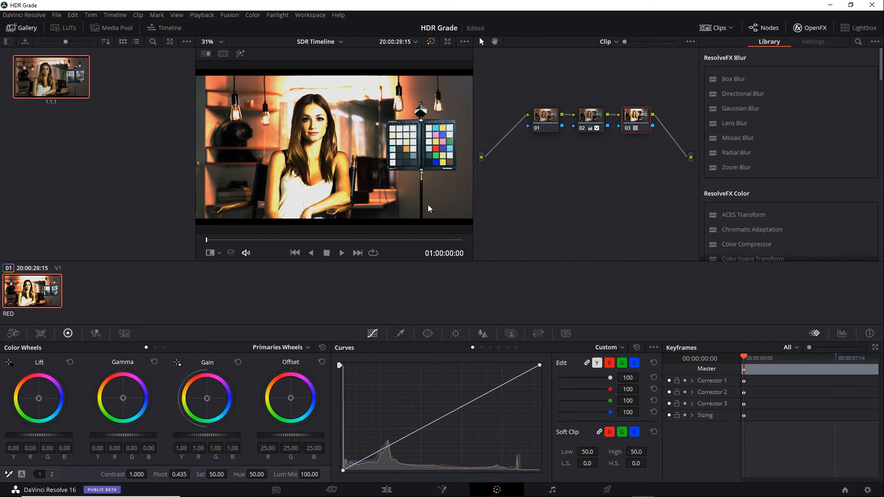
mouse_move(437, 191)
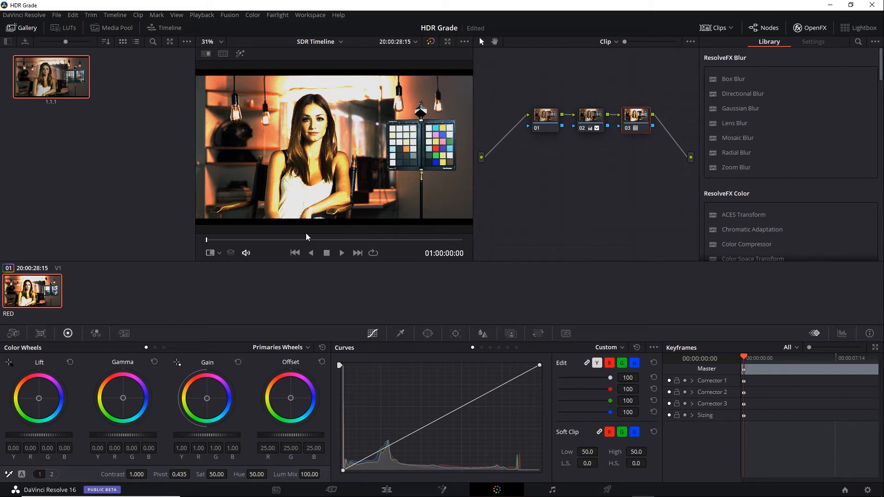
mouse_move(314, 193)
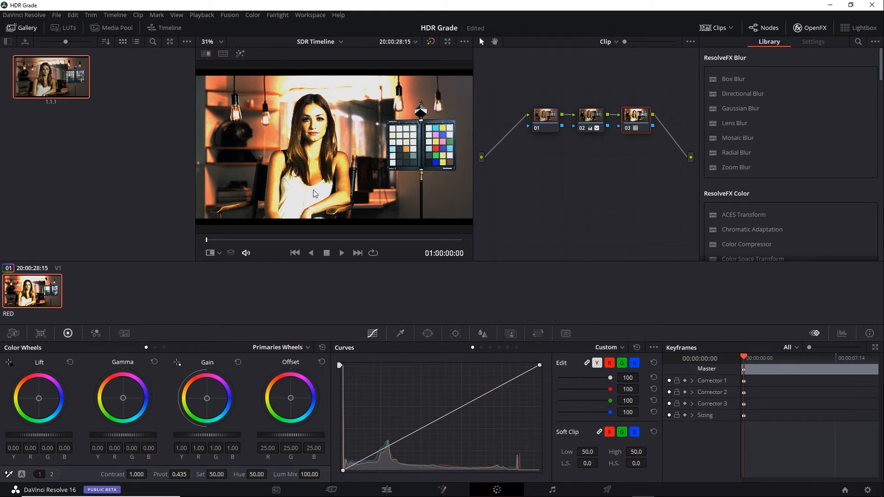
mouse_move(844, 335)
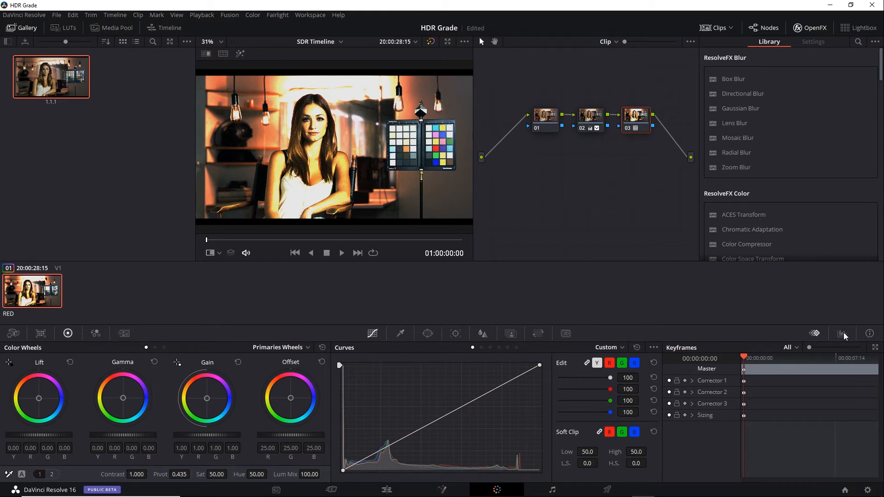
Open the floating RGB Parade scope window
left_click(842, 333)
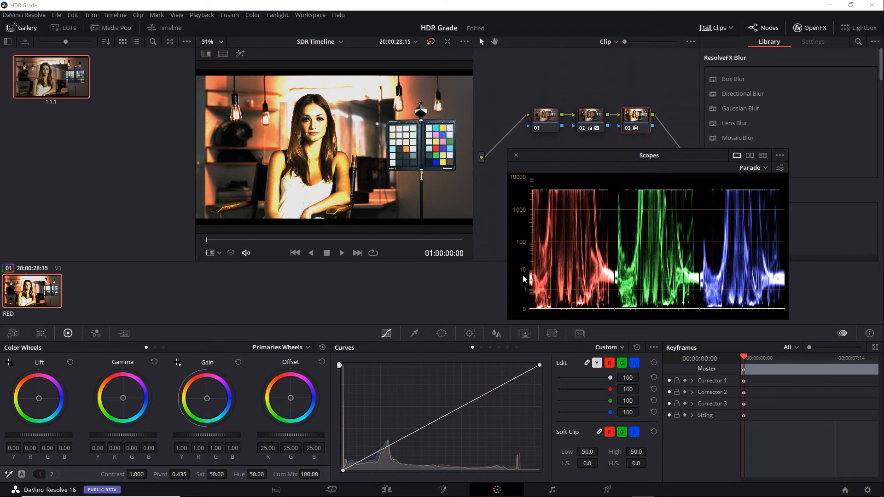
mouse_move(523, 191)
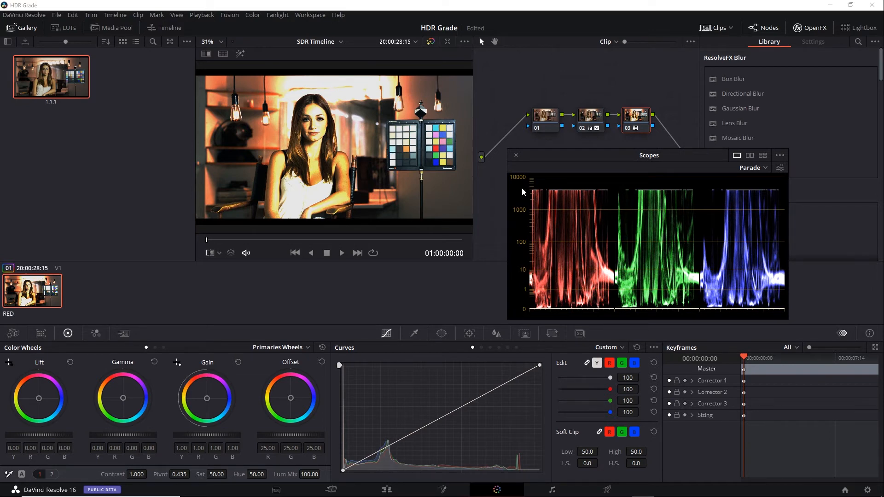
mouse_move(583, 161)
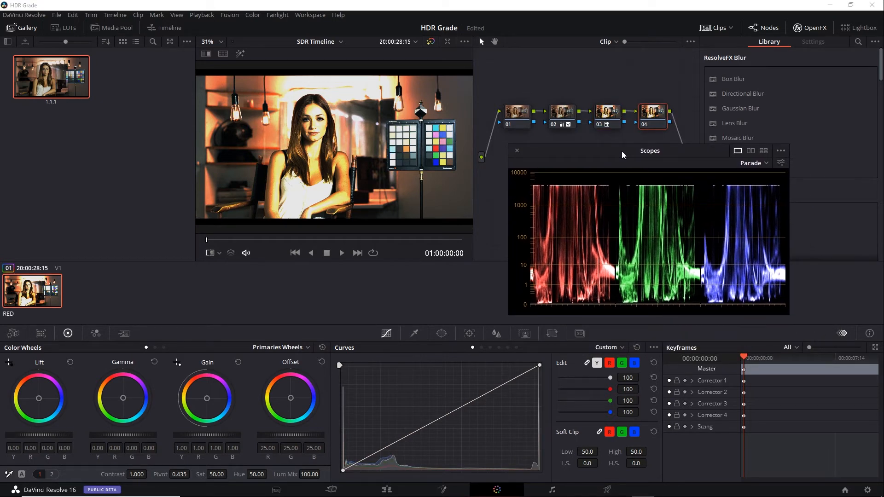
mouse_move(555, 234)
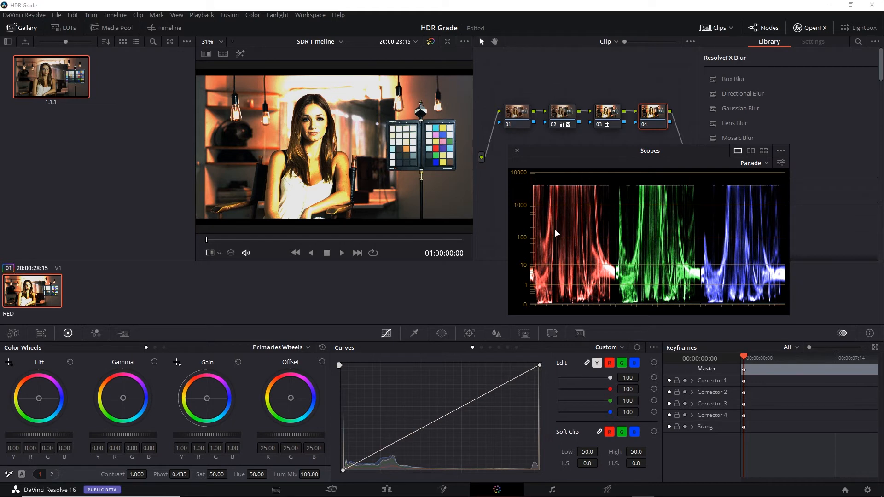
mouse_move(554, 264)
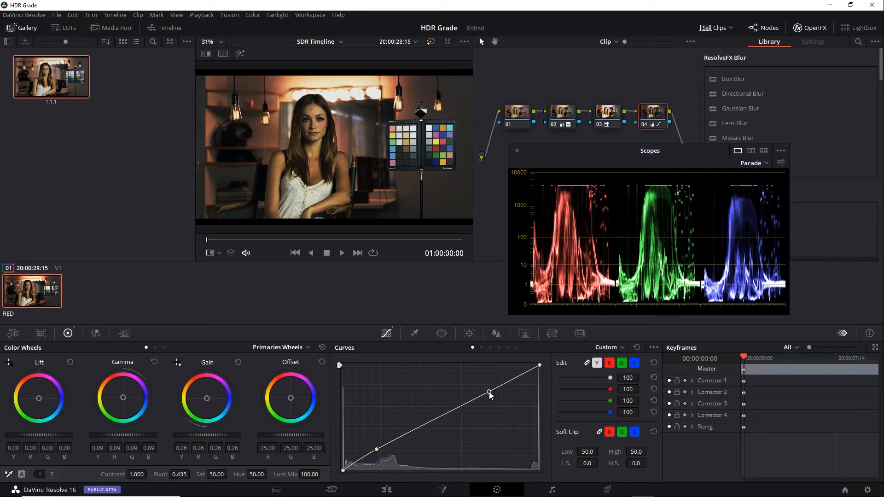
Pull Highlight down on node 04 in Log wheels, then return to Primaries Wheels
left_click(308, 347)
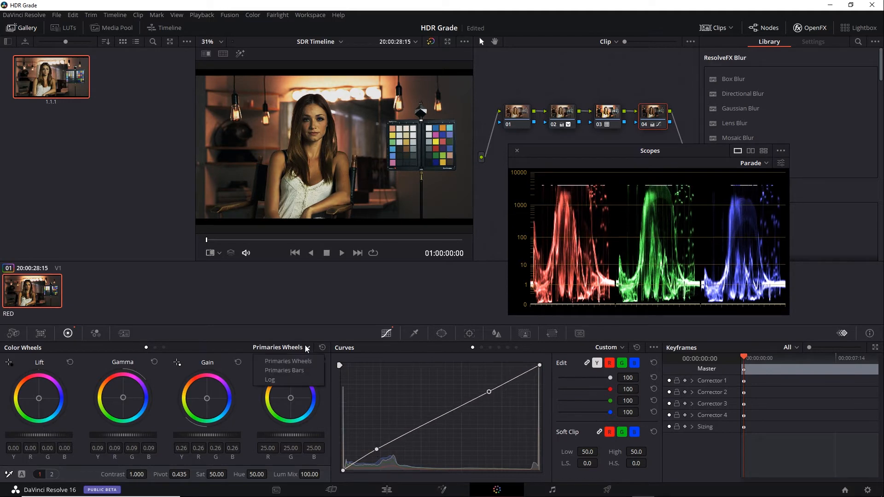
left_click(270, 379)
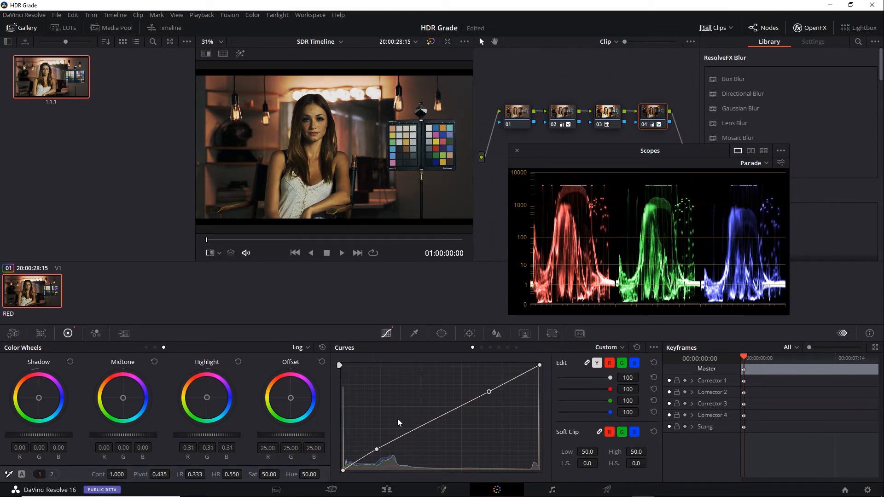
left_click(297, 347)
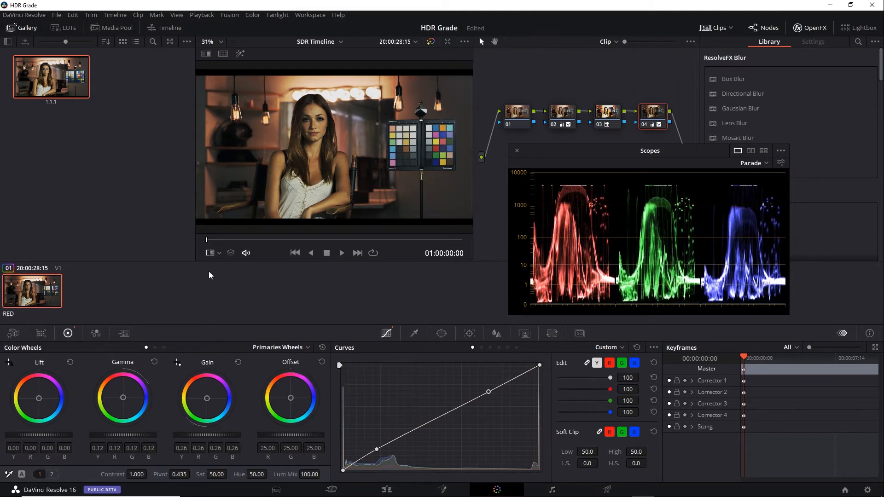
Turn on the image wipe to compare node 04's grade with the reference still
left_click(206, 53)
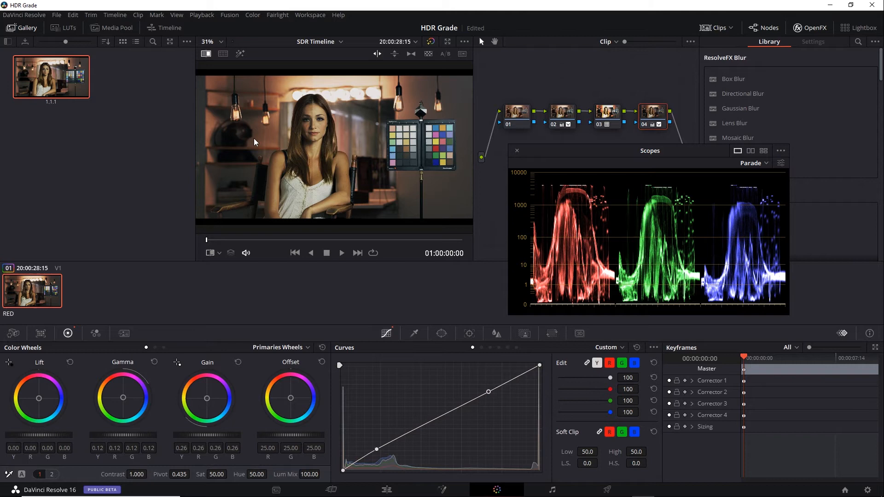
mouse_move(547, 102)
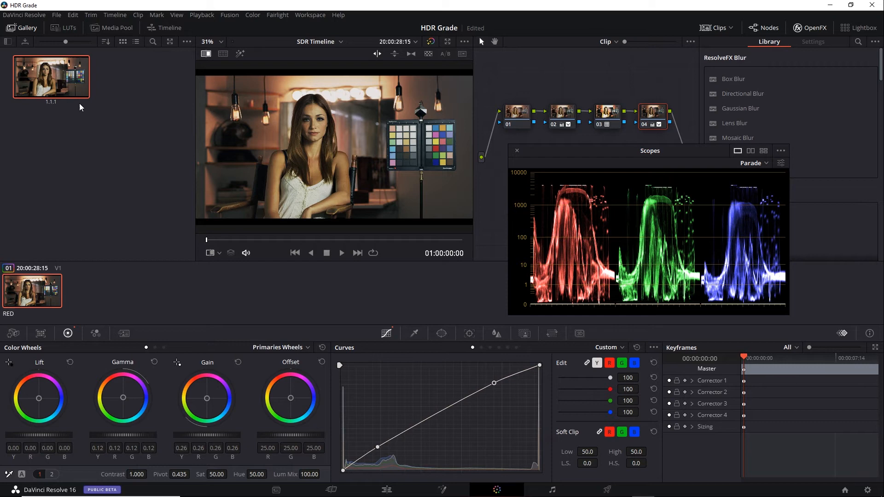
mouse_move(126, 114)
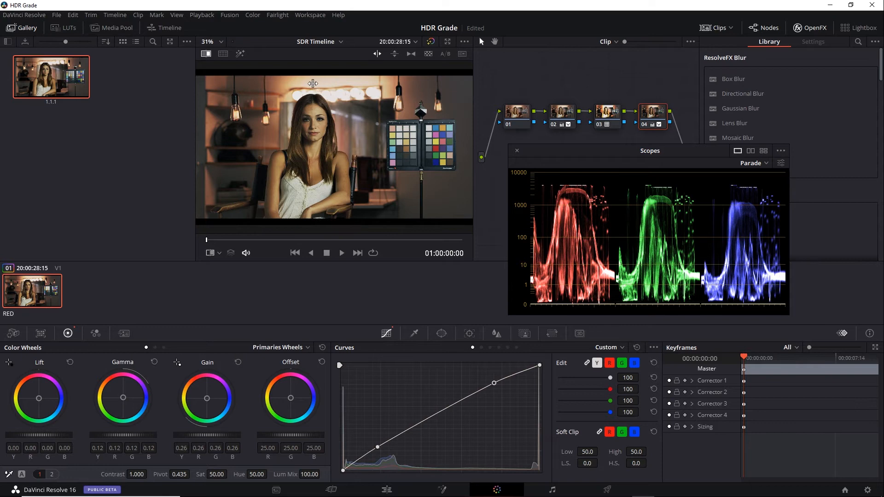
mouse_move(339, 101)
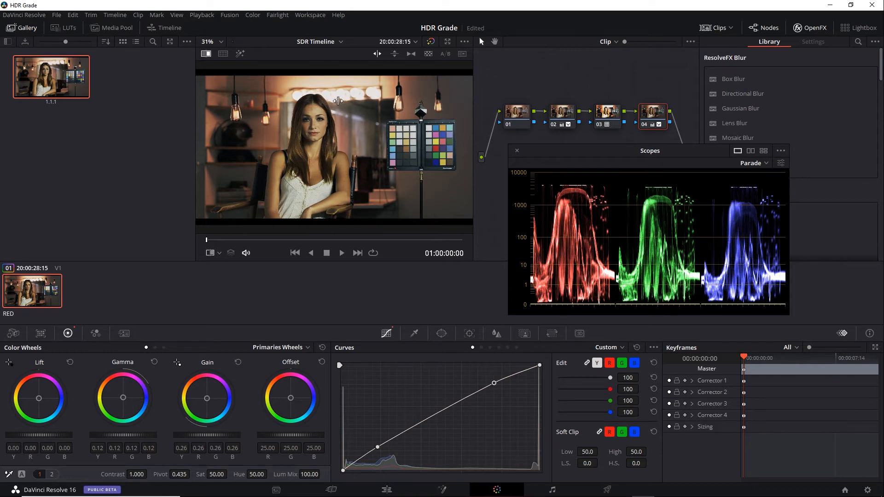
mouse_move(307, 108)
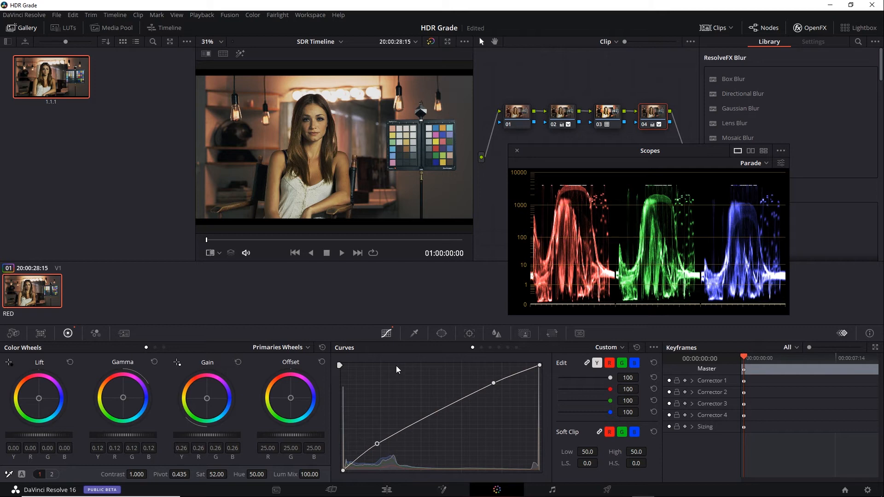
Keep QuickTime as the Deliver page render format, then return to the Color page
left_click(606, 490)
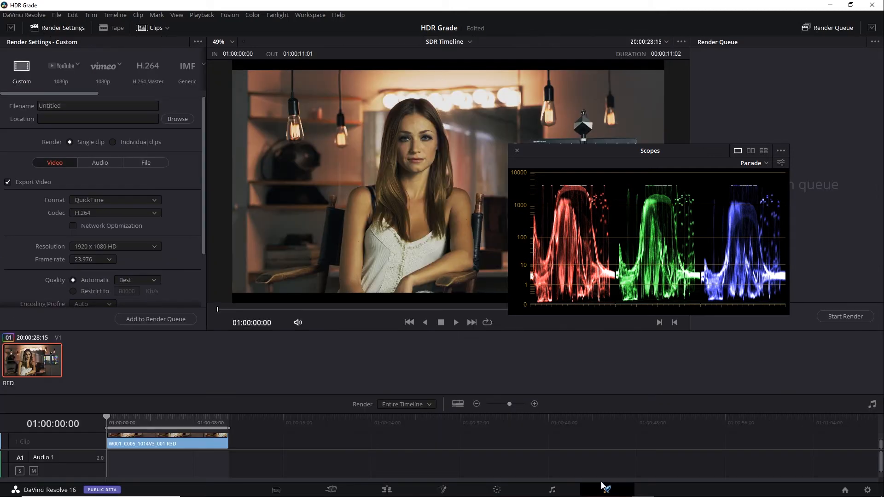
mouse_move(440, 364)
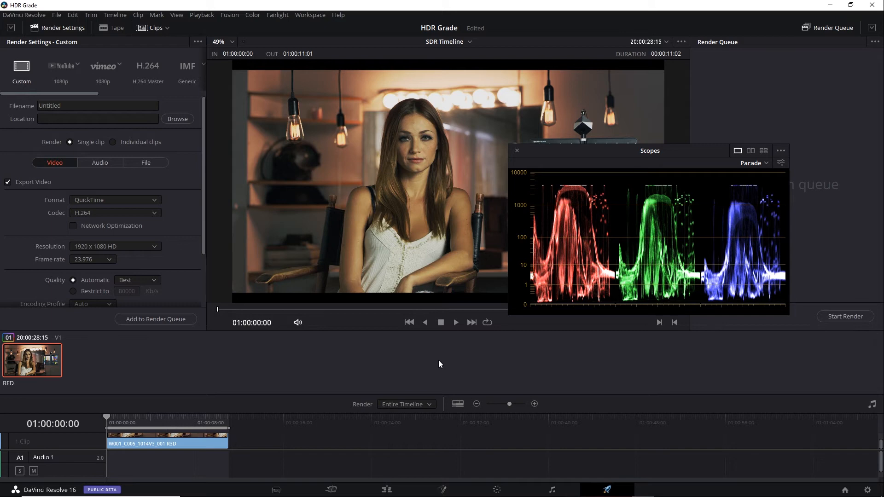
left_click(115, 199)
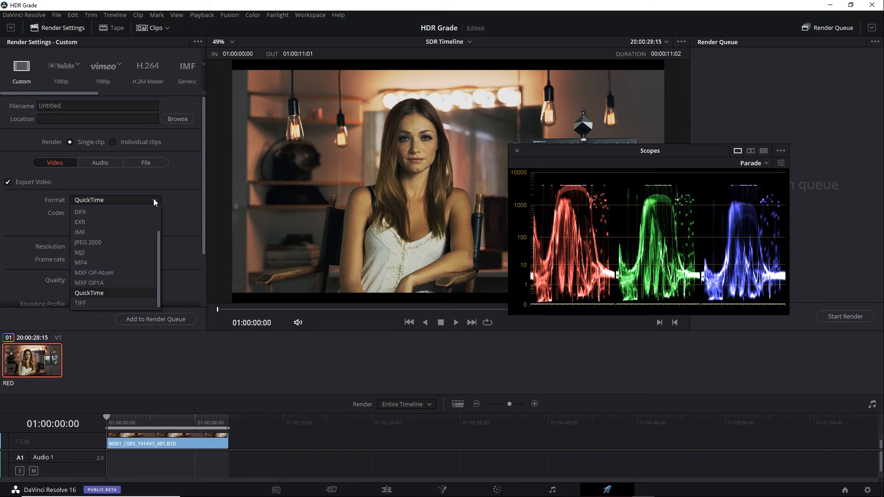
left_click(89, 293)
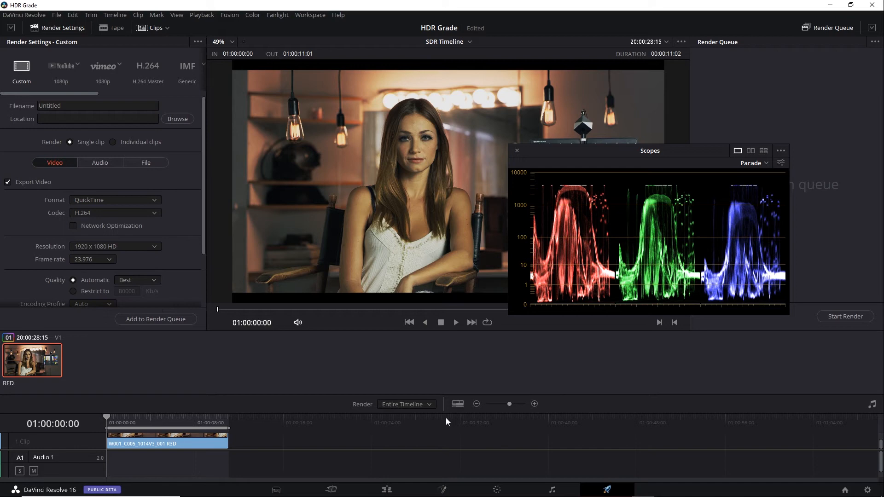
left_click(495, 489)
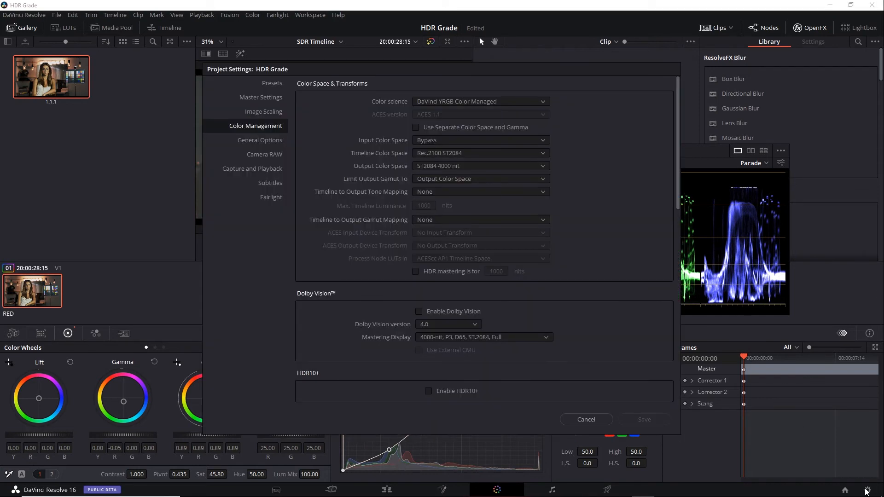
mouse_move(588, 166)
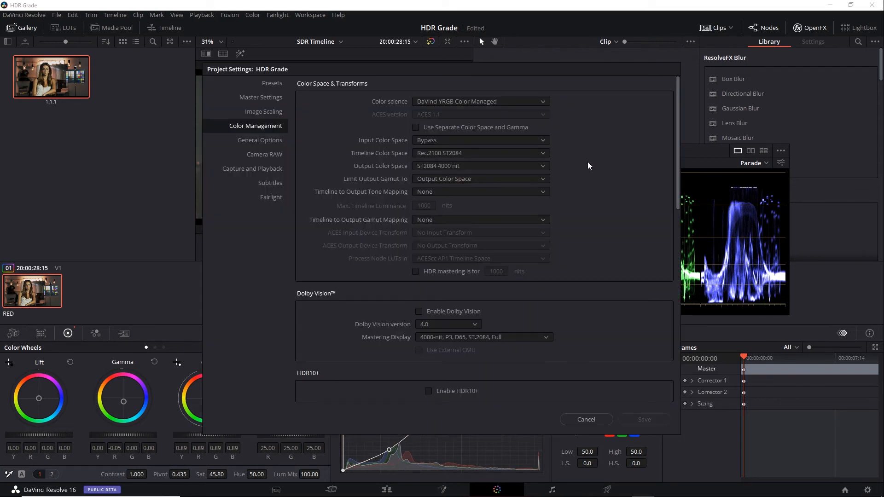
mouse_move(545, 155)
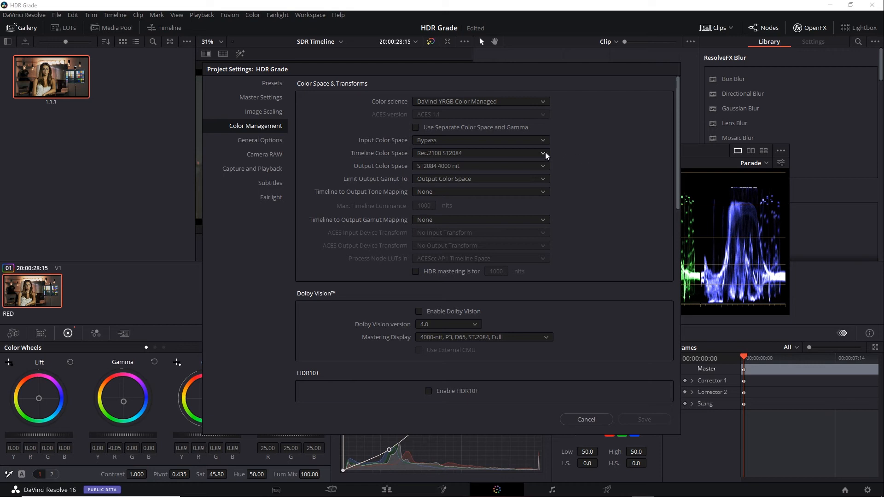
Set the Timeline Color Space to Rec.709 Gamma 2.4
left_click(542, 153)
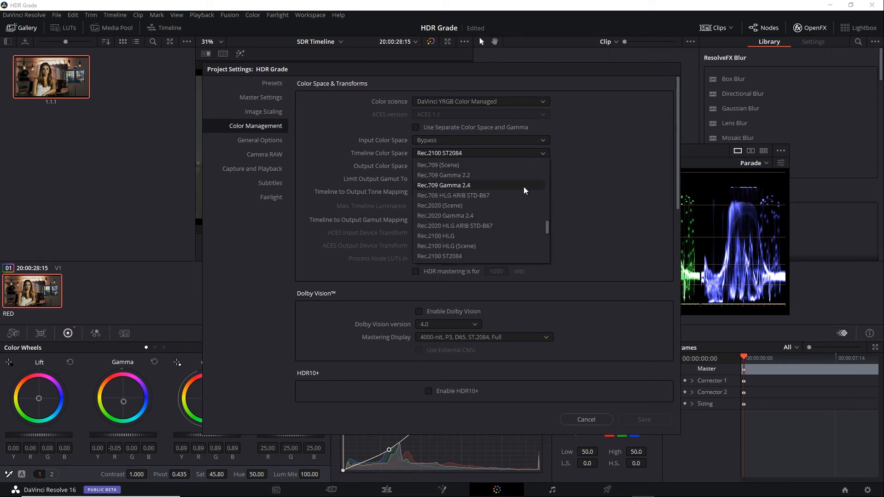
left_click(443, 185)
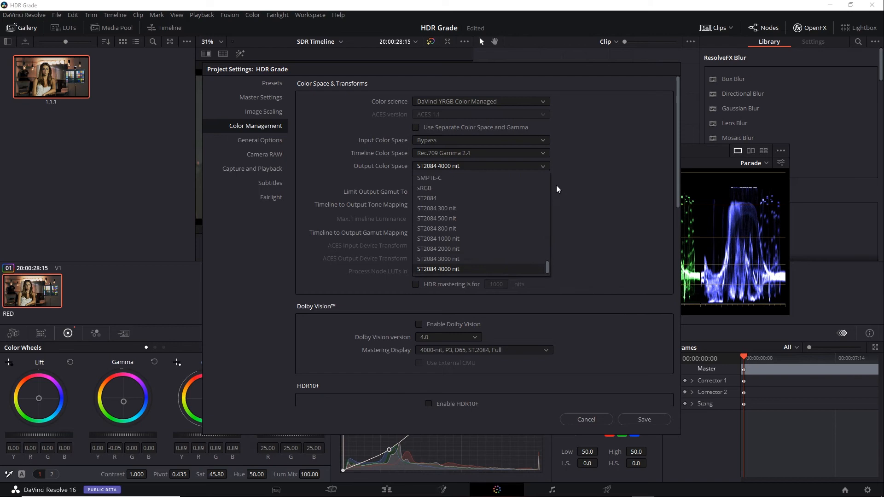
scroll("up", 3)
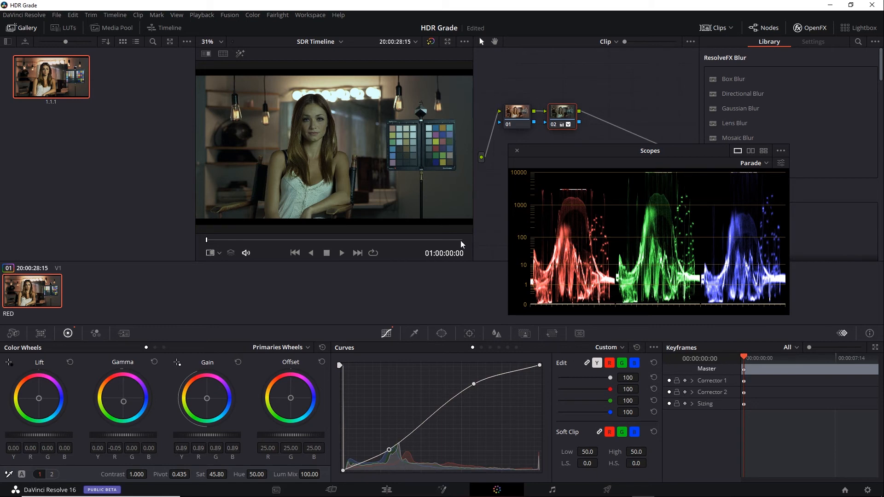
mouse_move(445, 218)
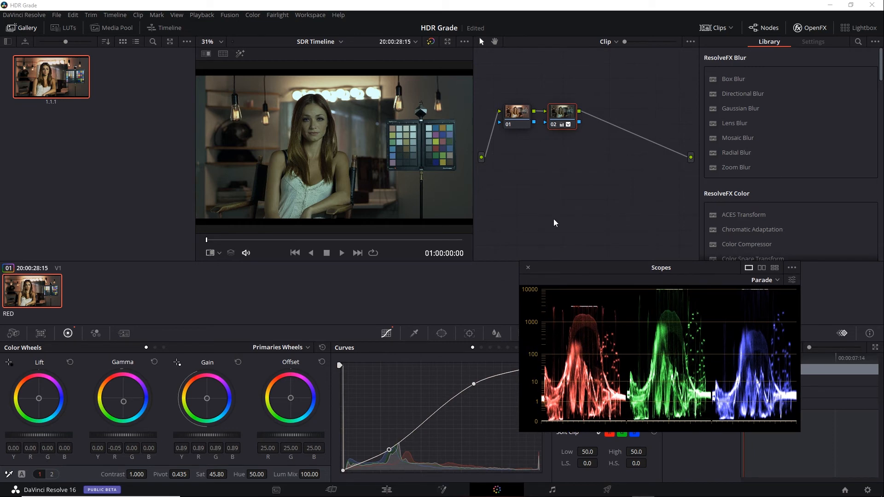
mouse_move(575, 131)
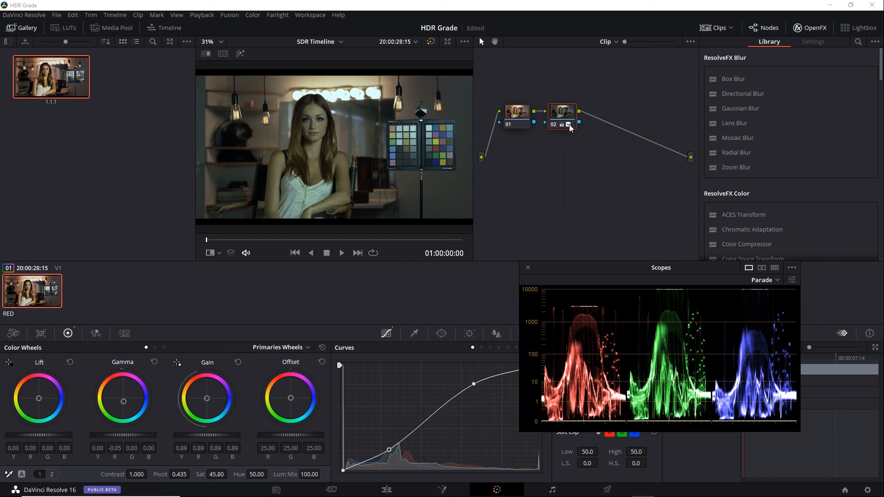
Turn off HDR Mode on node 02 from its right-click menu
right_click(561, 116)
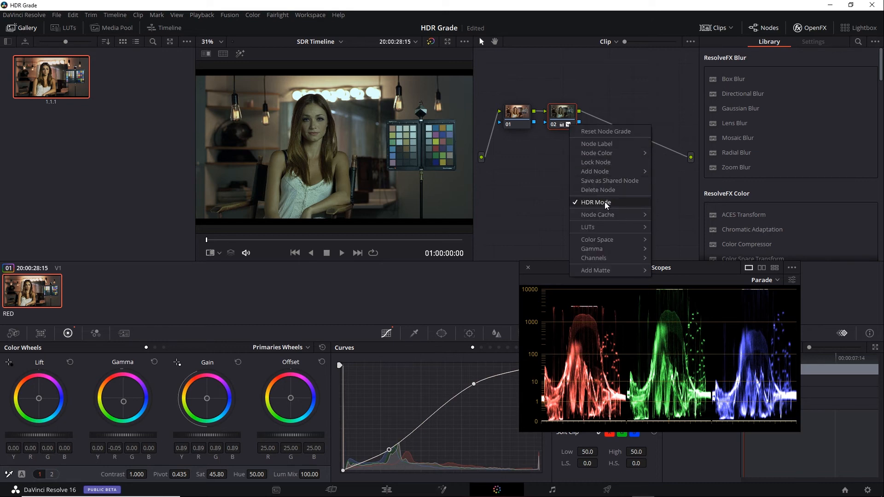
mouse_move(617, 204)
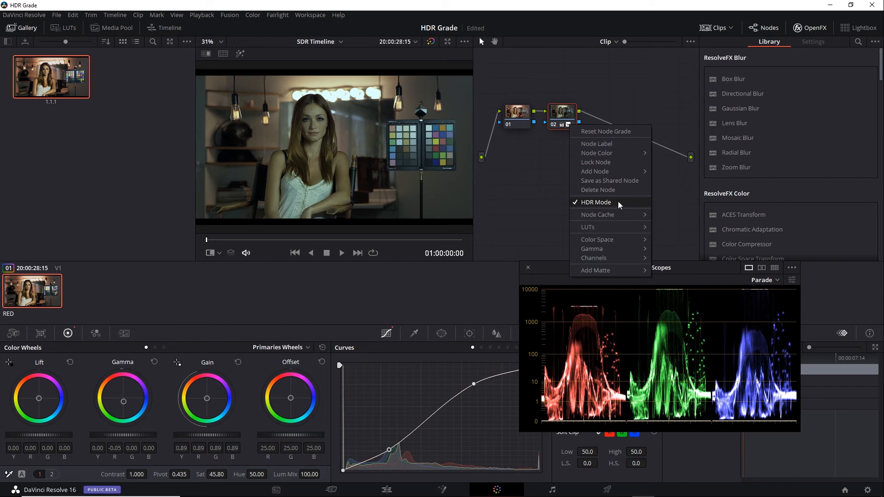
left_click(596, 202)
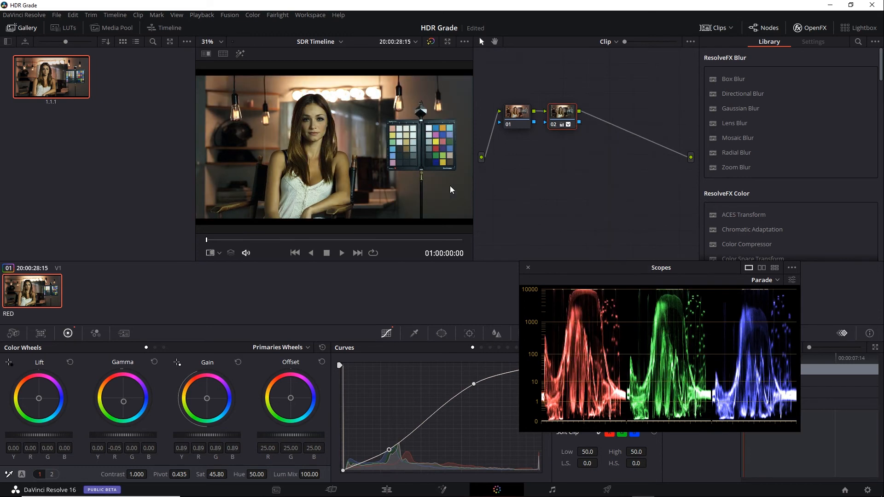
mouse_move(455, 191)
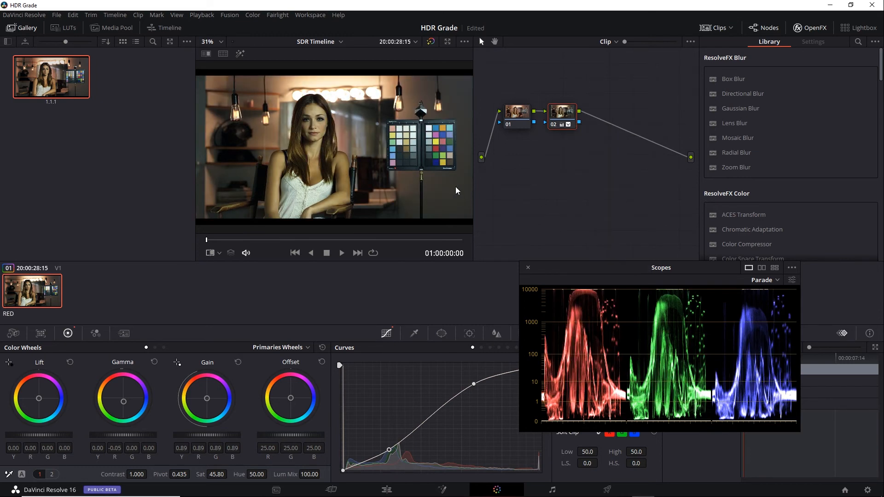
mouse_move(568, 162)
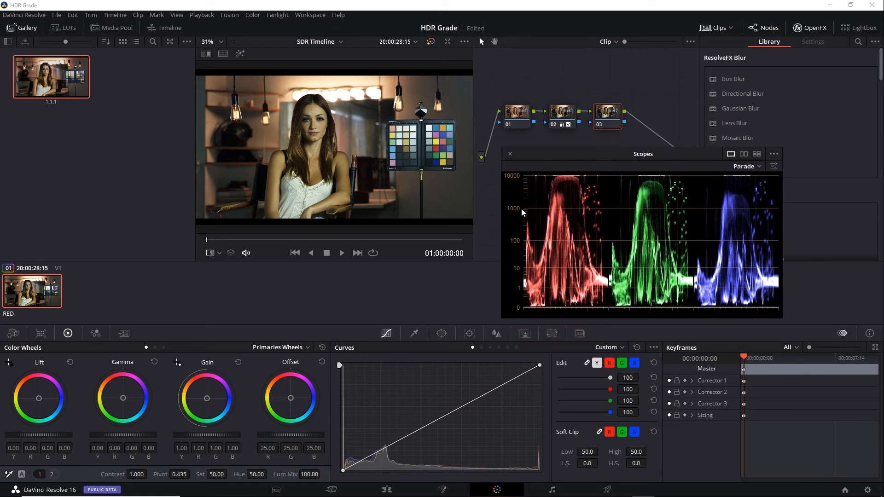
mouse_move(537, 197)
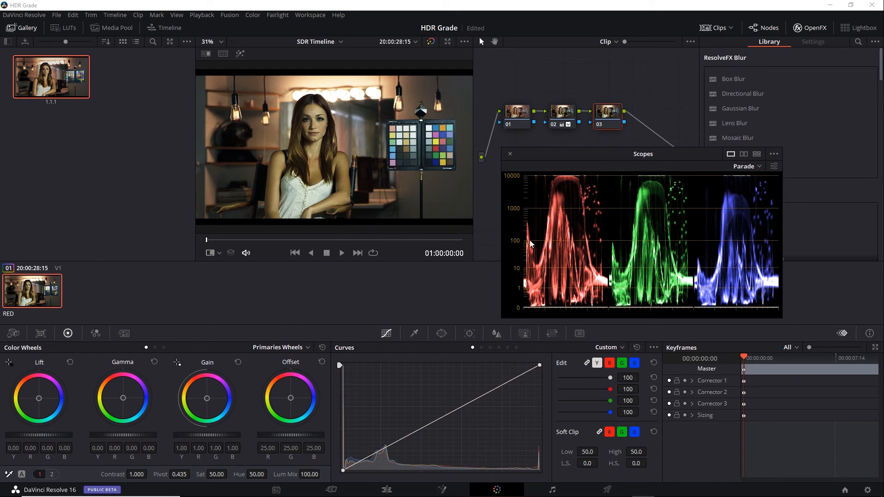
mouse_move(550, 308)
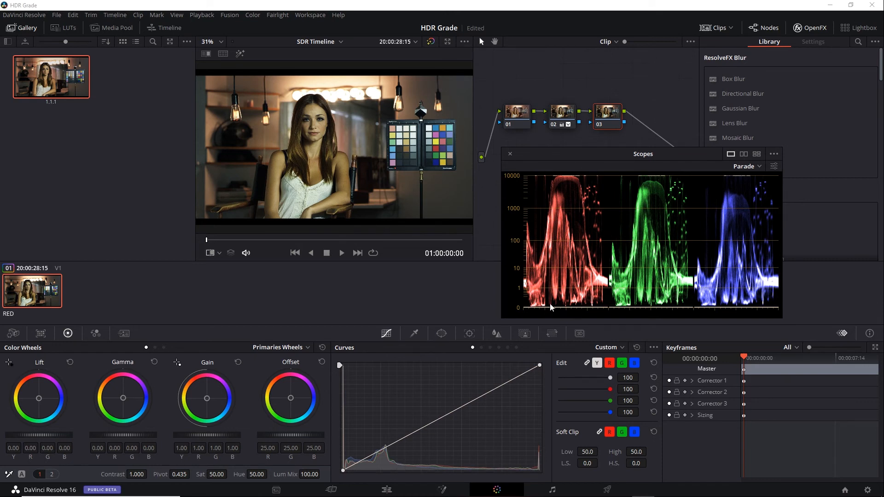
mouse_move(546, 196)
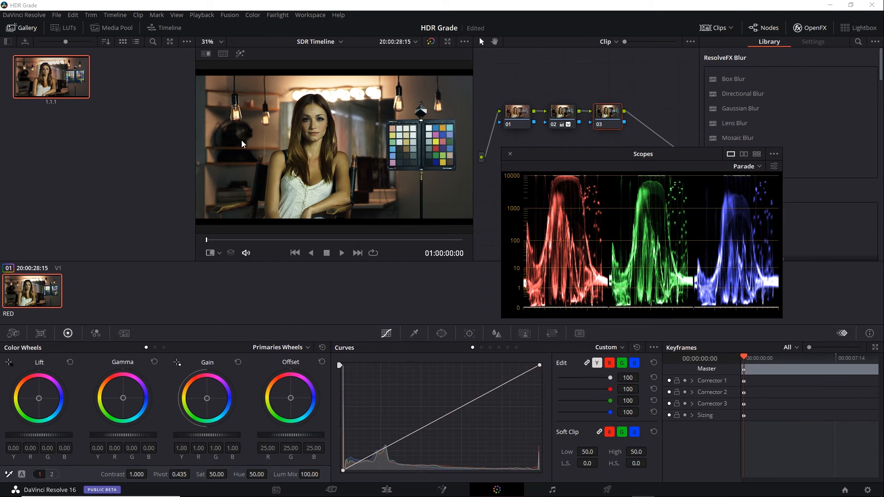
Uncheck Enable HDR Scopes for ST.2084 in the User > Color preferences
left_click(25, 14)
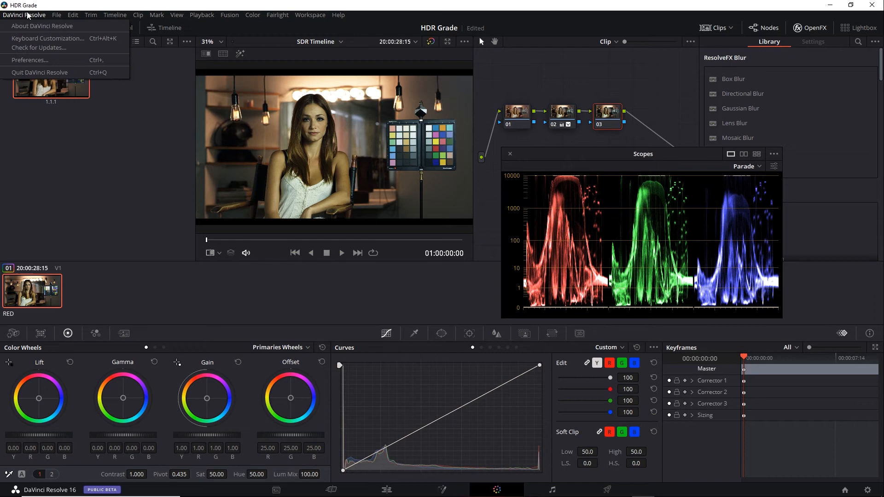
left_click(28, 60)
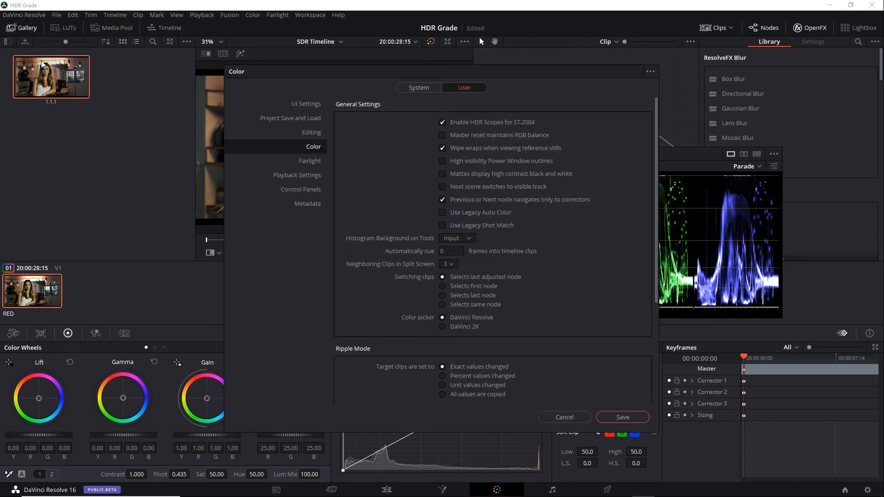
mouse_move(476, 95)
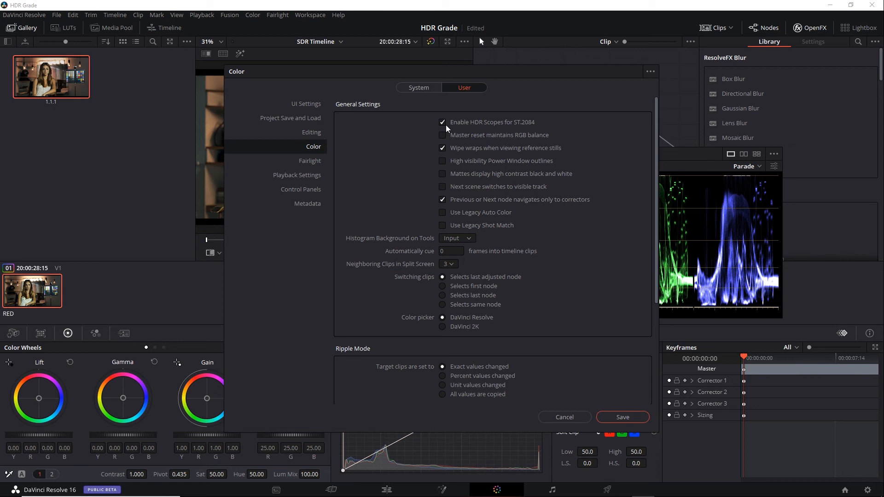
left_click(442, 123)
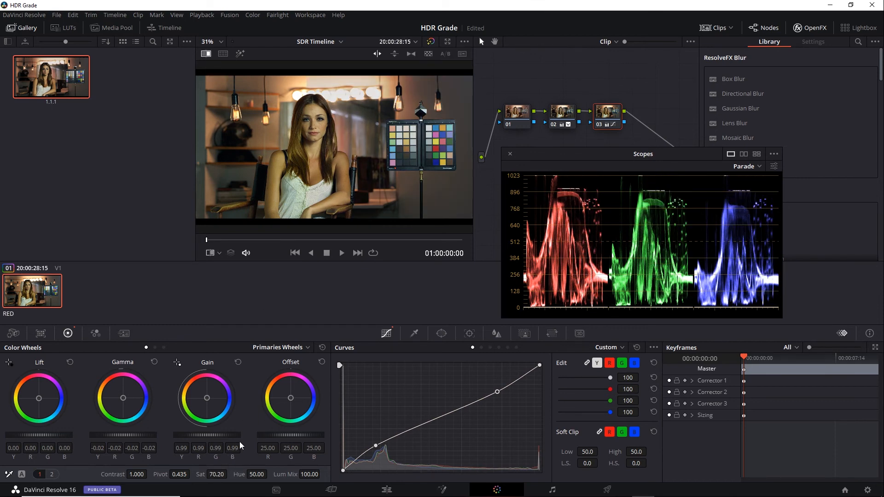
Switch the primary corrections display from wheels to Primaries Bars
left_click(307, 346)
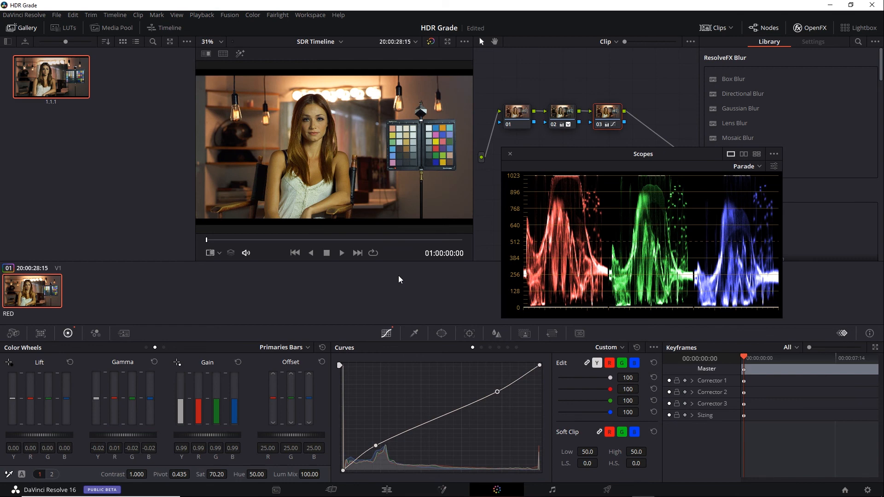
mouse_move(552, 473)
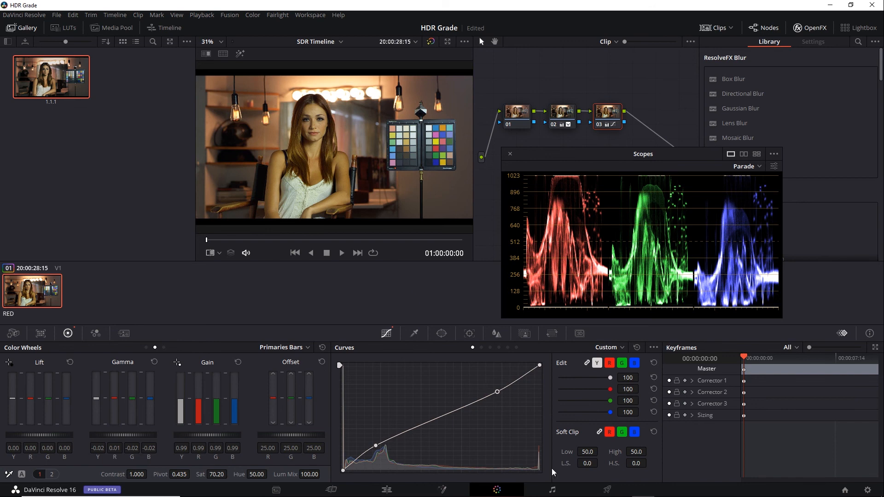
left_click(607, 489)
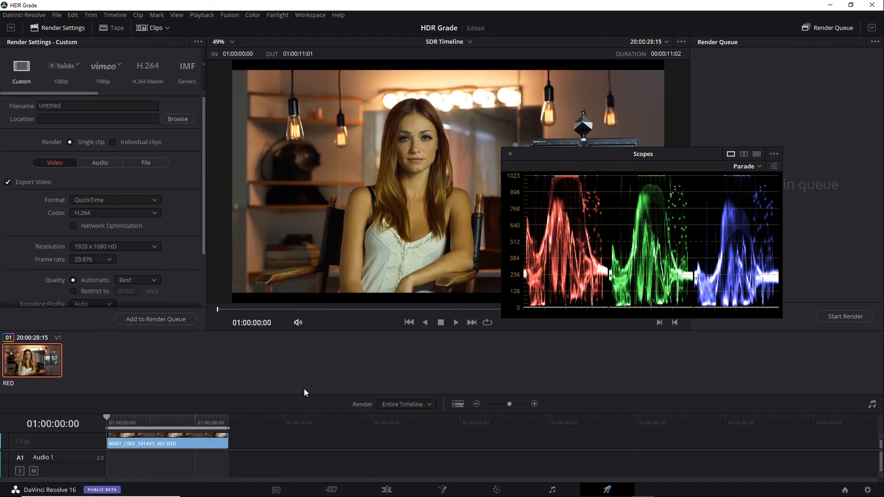
mouse_move(445, 429)
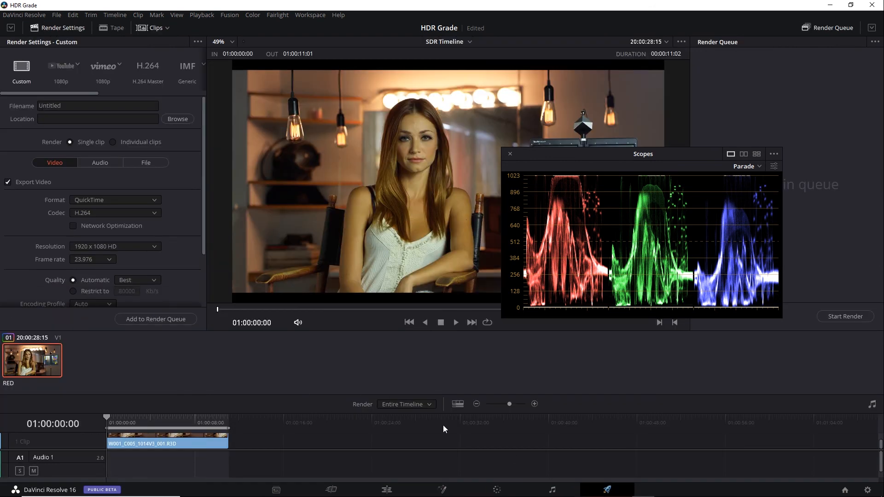
left_click(495, 489)
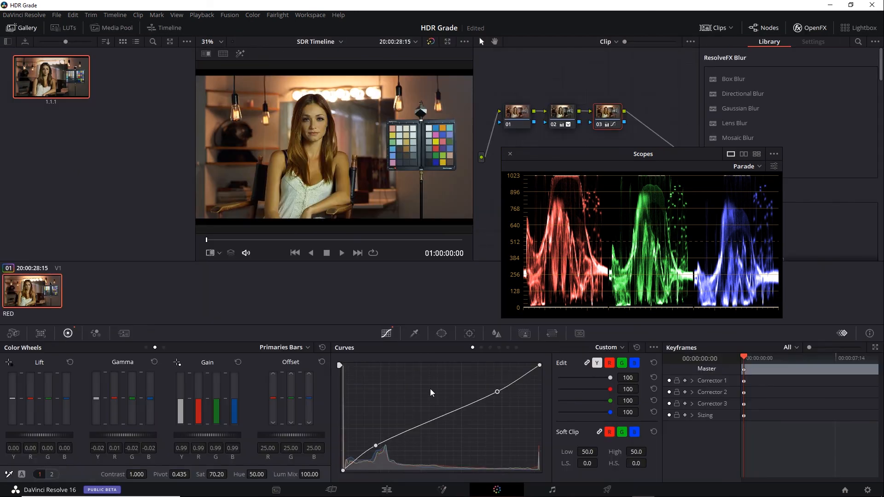